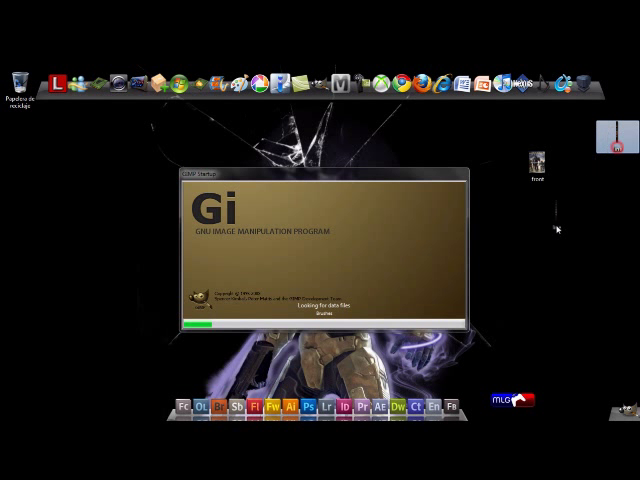
pyautogui.moveTo(542, 224)
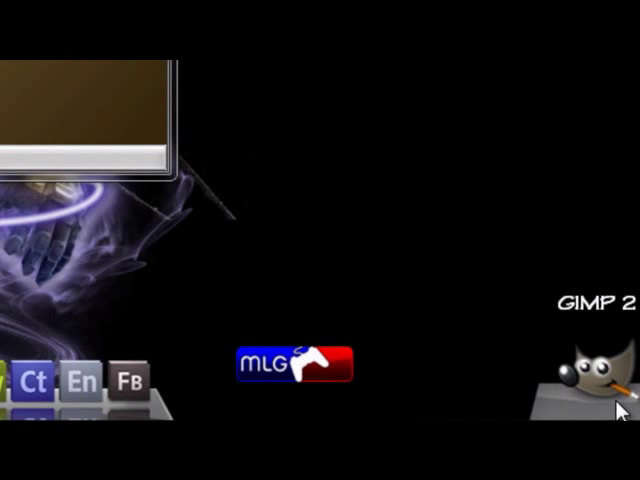
pyautogui.moveTo(430, 264)
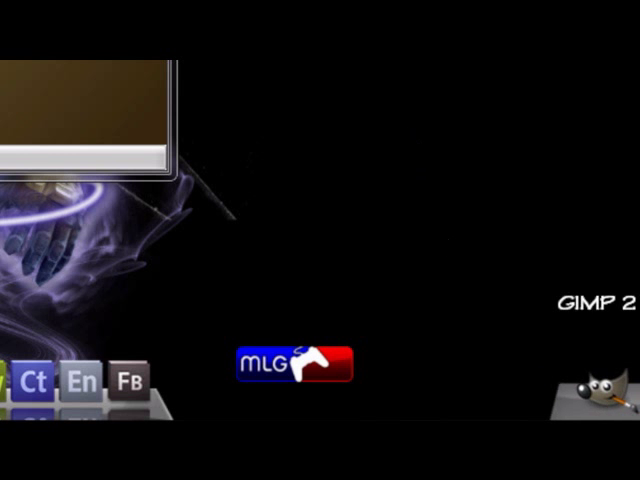
# - Let GIMP finish loading and return focus to its empty main editor window
pyautogui.click(596, 396)
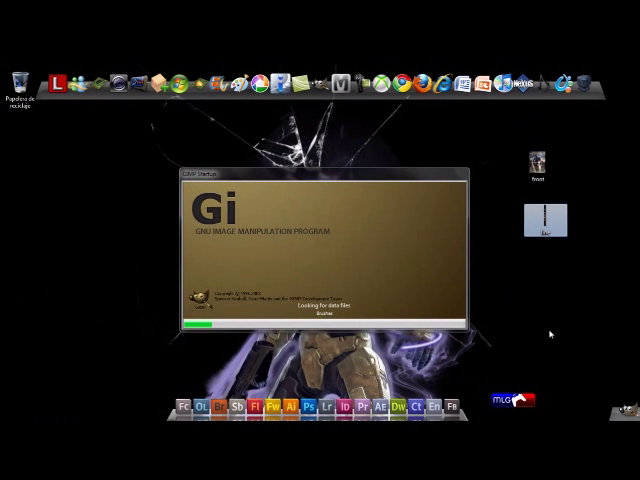
pyautogui.moveTo(48, 200)
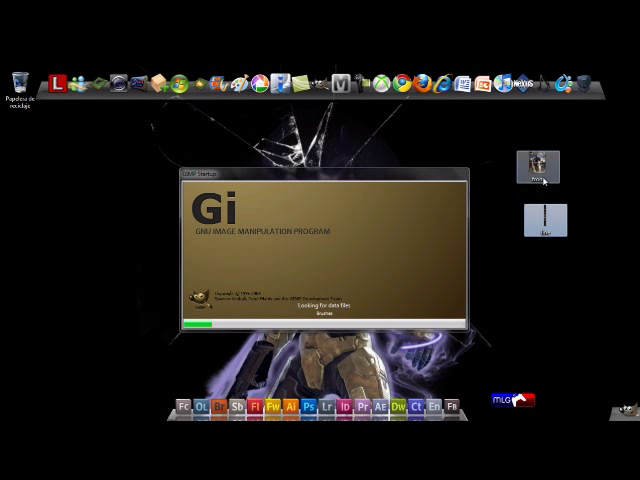
pyautogui.moveTo(540, 180)
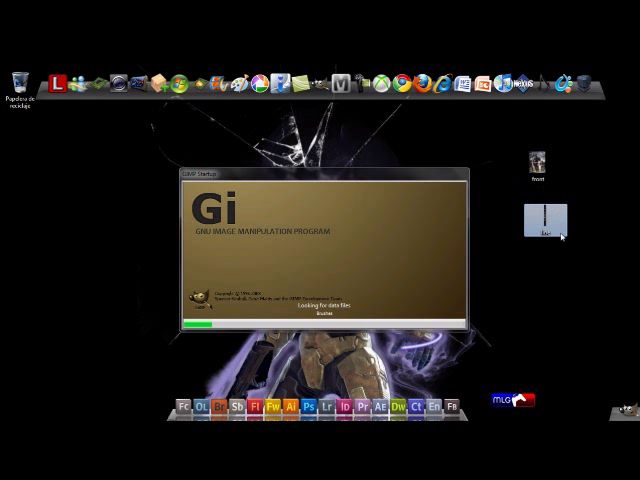
pyautogui.moveTo(552, 228)
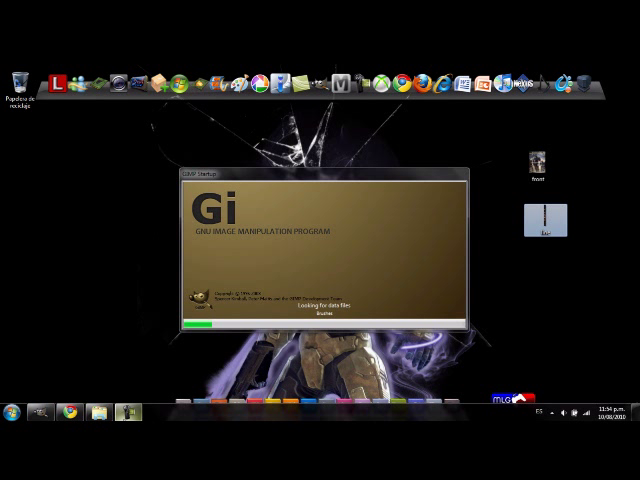
pyautogui.moveTo(128, 412)
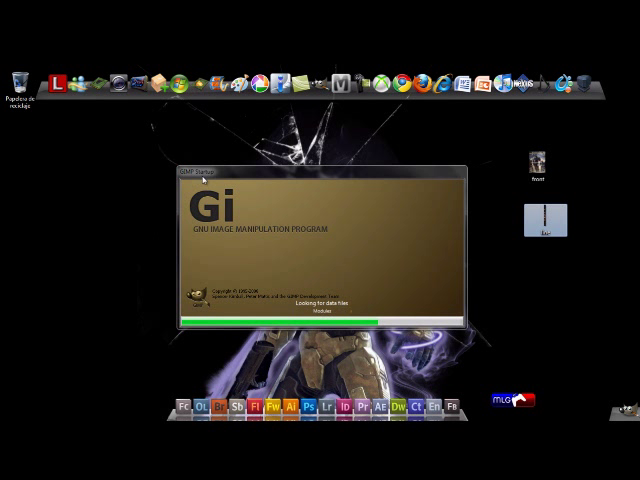
pyautogui.moveTo(340, 228)
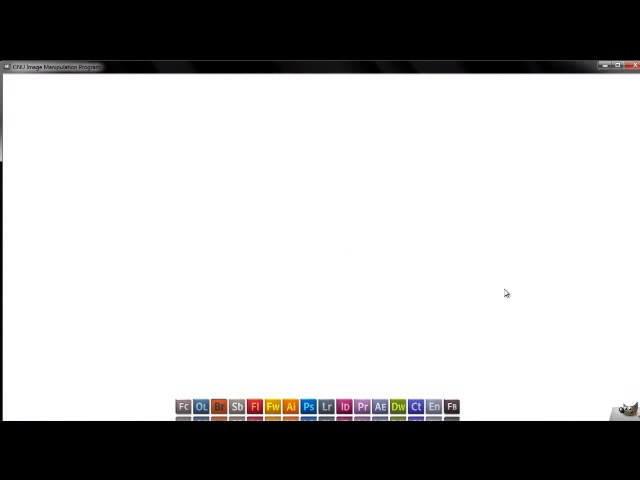
pyautogui.moveTo(556, 376)
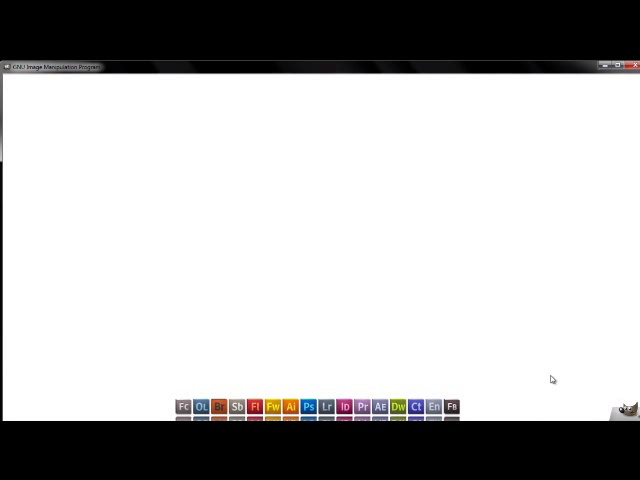
pyautogui.moveTo(478, 298)
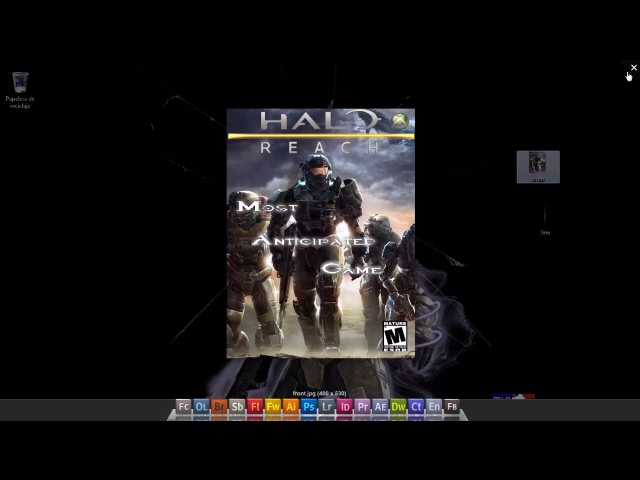
pyautogui.click(632, 68)
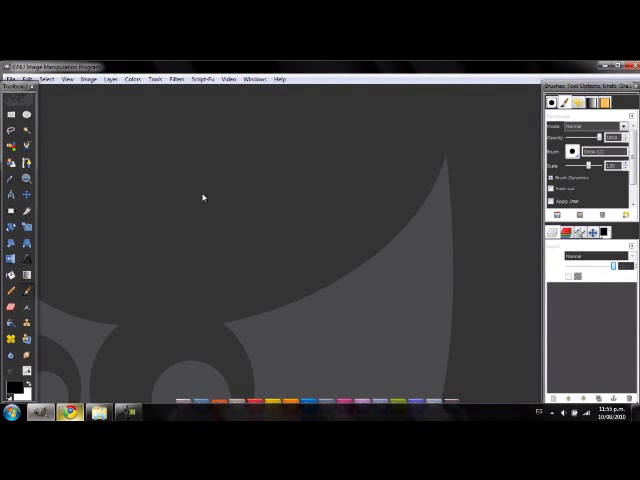
# - Create a new blank white image via File > New and confirm its size
pyautogui.click(16, 76)
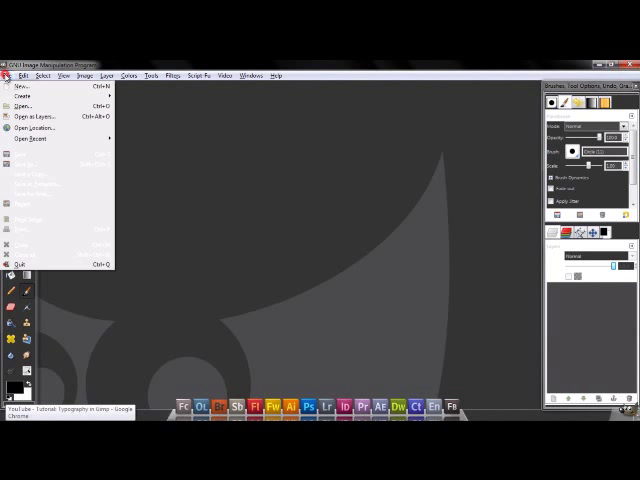
pyautogui.click(24, 86)
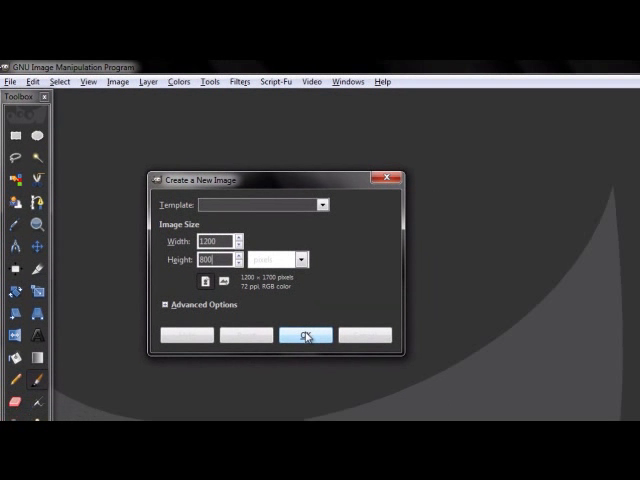
pyautogui.click(306, 336)
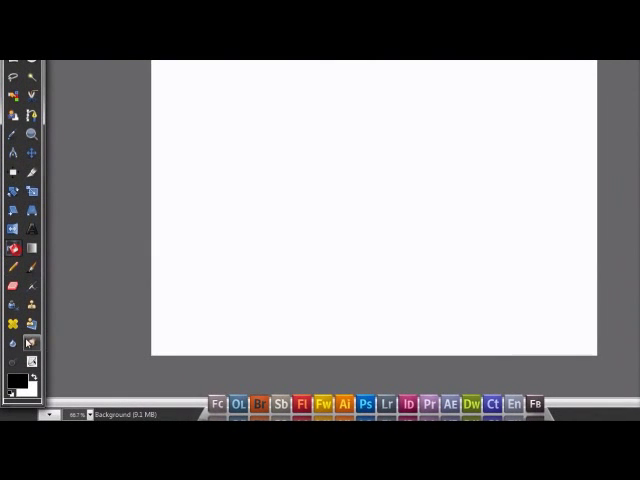
# - Bring the Halo Reach cover art in from the main drive as a layer above the canvas
pyautogui.click(12, 380)
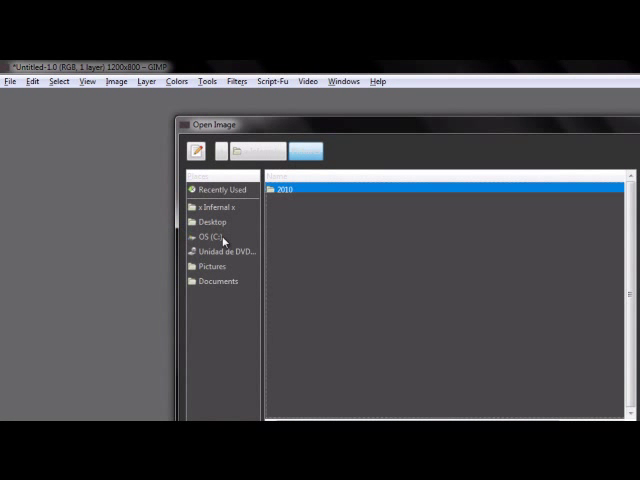
pyautogui.click(212, 220)
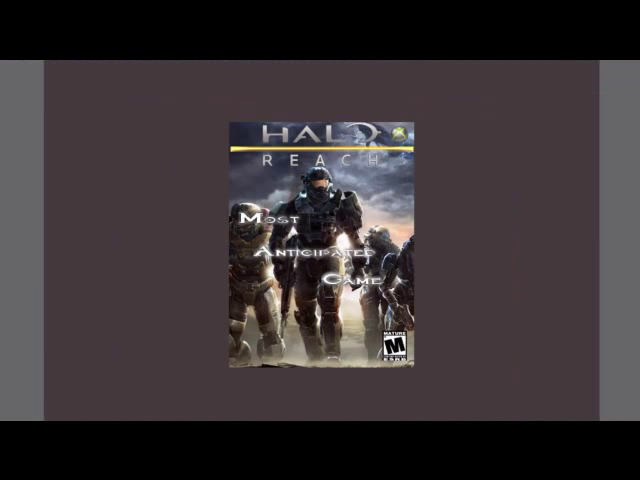
pyautogui.rightClick(600, 204)
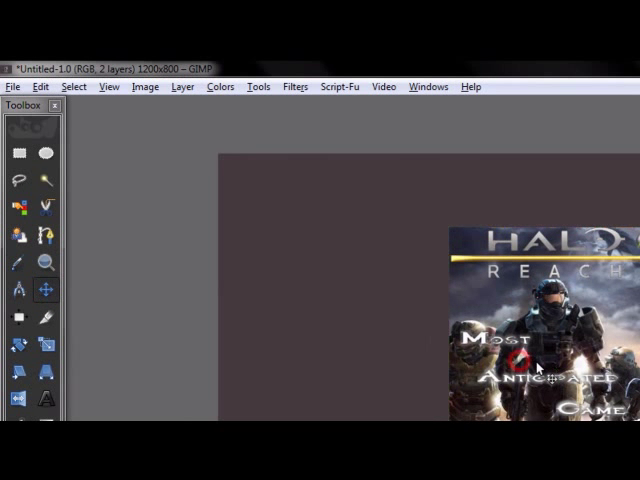
# - Add a black spine strip with vertical REACH lettering along the cover's left edge
pyautogui.click(14, 86)
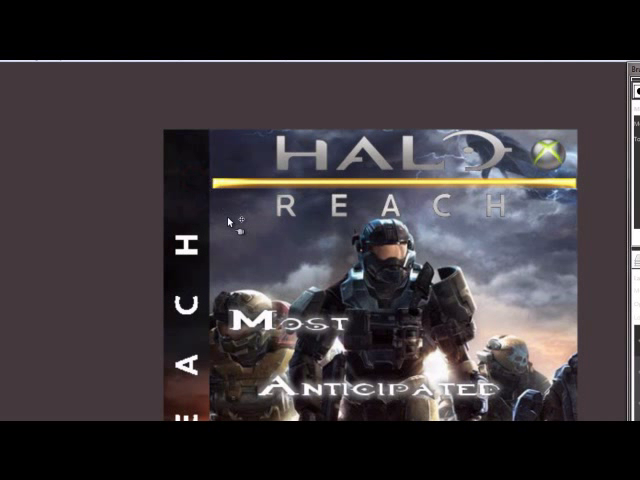
pyautogui.scroll(-3)
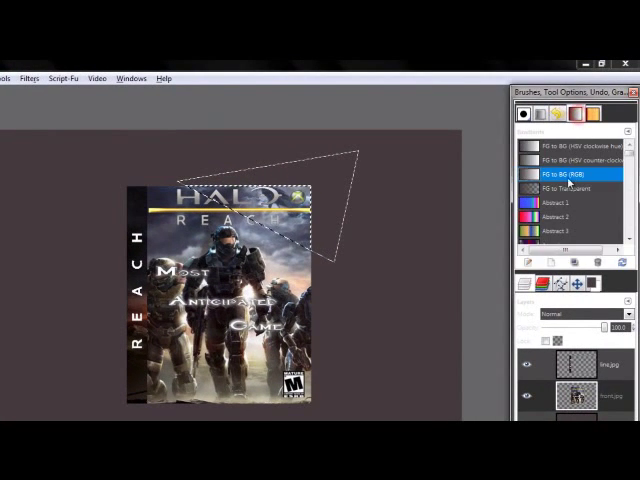
# - Merge cover and spine and begin scaling the box down to fit the canvas
pyautogui.click(564, 188)
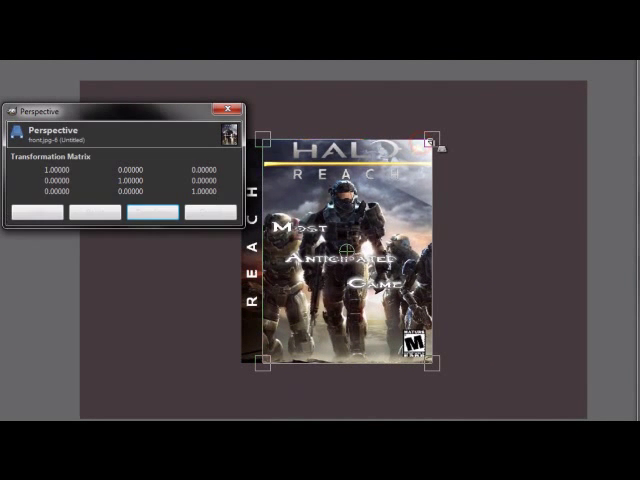
# - Pull the perspective corner handles so the box front recedes at an angle
pyautogui.moveTo(432, 132); pyautogui.dragTo(438, 140)
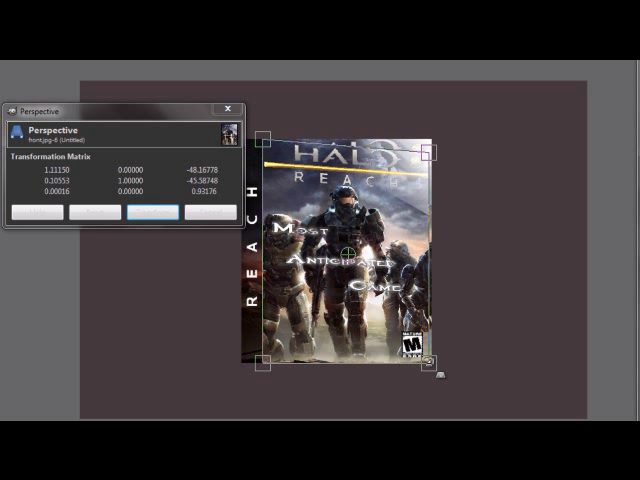
pyautogui.moveTo(440, 150); pyautogui.dragTo(440, 156)
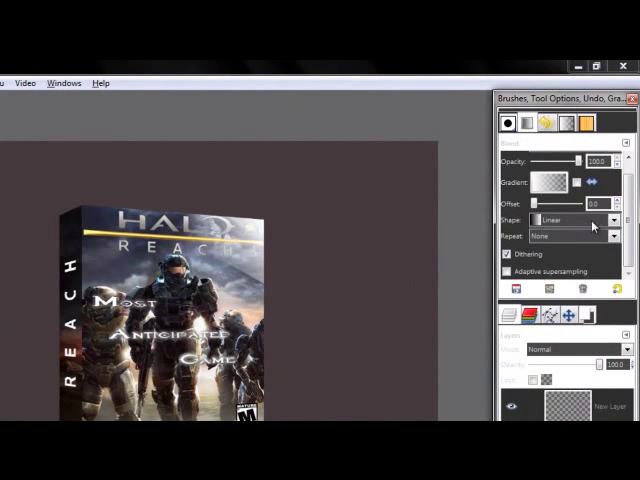
# - Set the Blend tool's gradient mode for the gloss on the new transparent layer
pyautogui.click(580, 220)
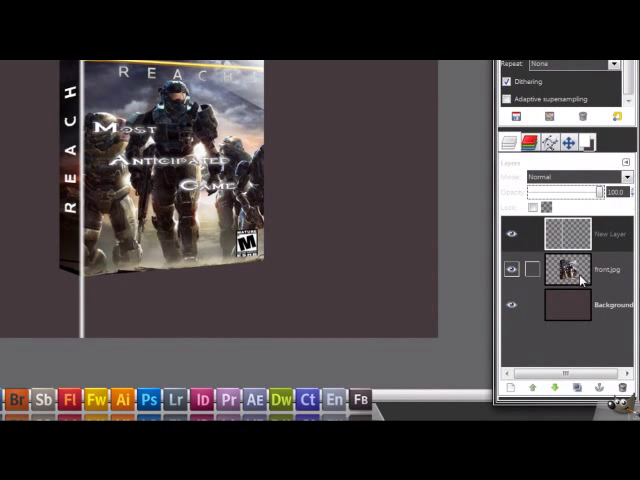
# - Draw a white-to-transparent gloss gradient across the box on the top layer
pyautogui.click(596, 270)
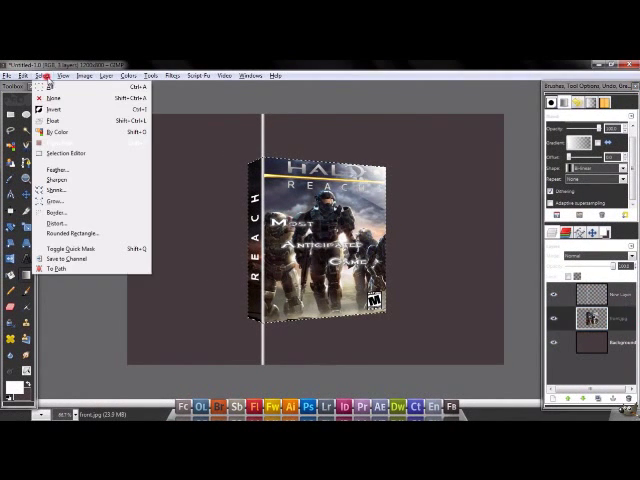
pyautogui.click(48, 90)
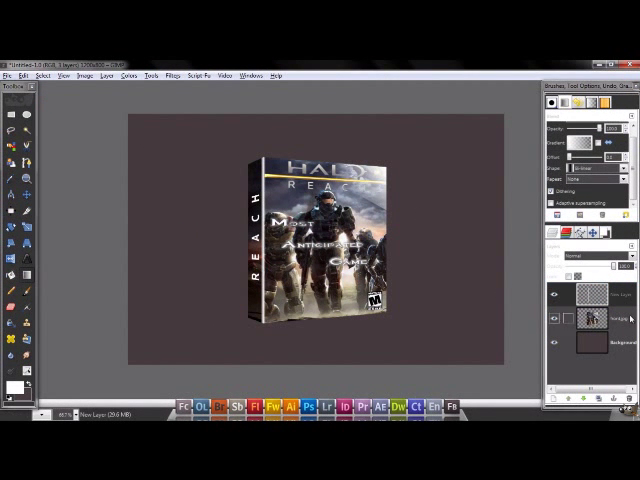
pyautogui.click(600, 292)
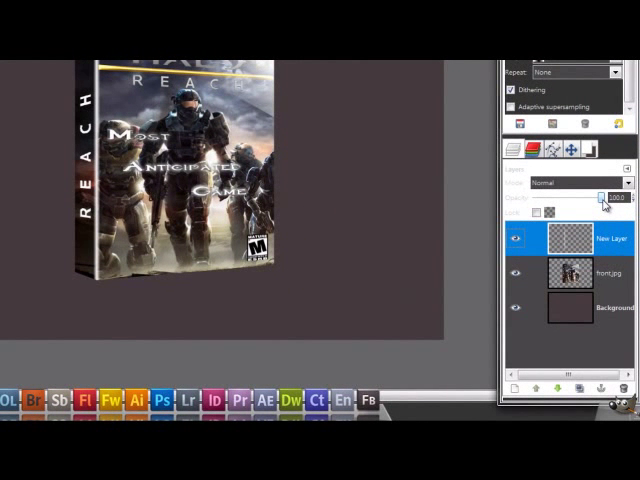
# - Lower and fine-tune the gloss layer's opacity for a subtle shine
pyautogui.moveTo(624, 196); pyautogui.dragTo(590, 196)
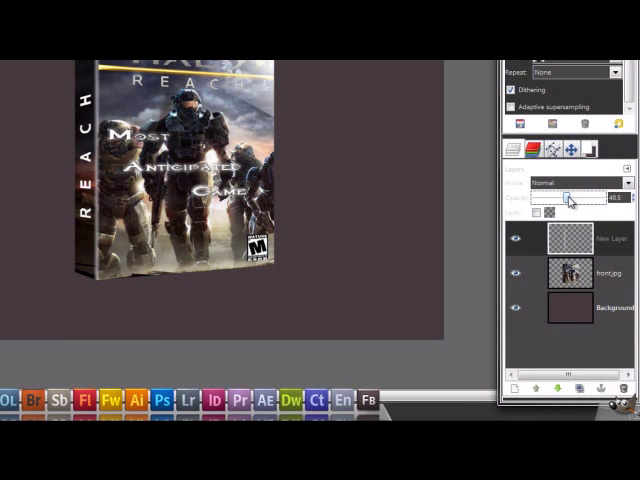
pyautogui.moveTo(568, 198); pyautogui.dragTo(572, 198)
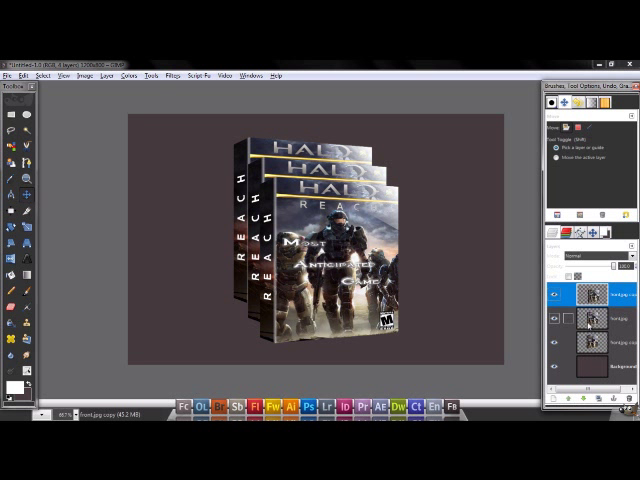
# - Duplicate the merged box twice and offset the copies into a staggered stack
pyautogui.click(596, 340)
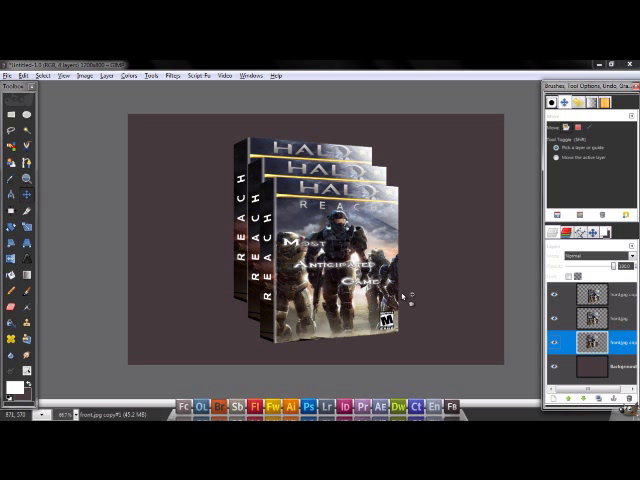
pyautogui.moveTo(158, 248)
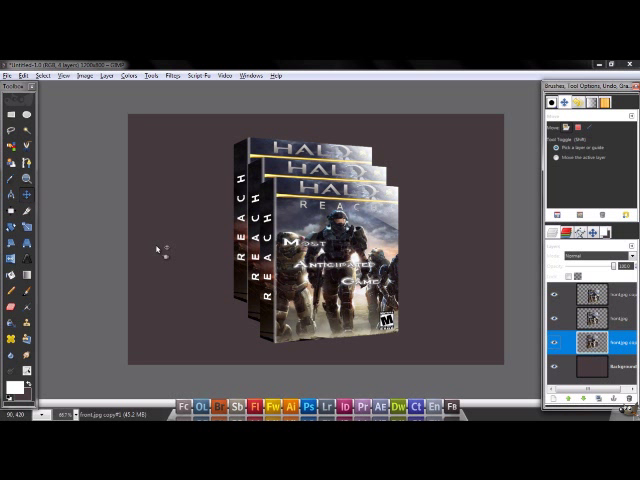
pyautogui.moveTo(82, 240)
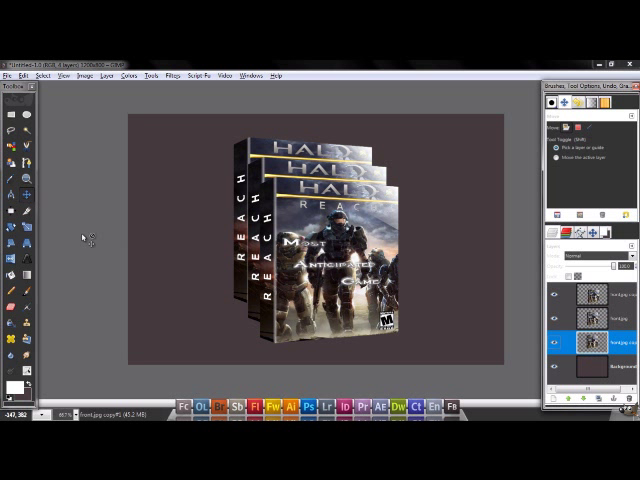